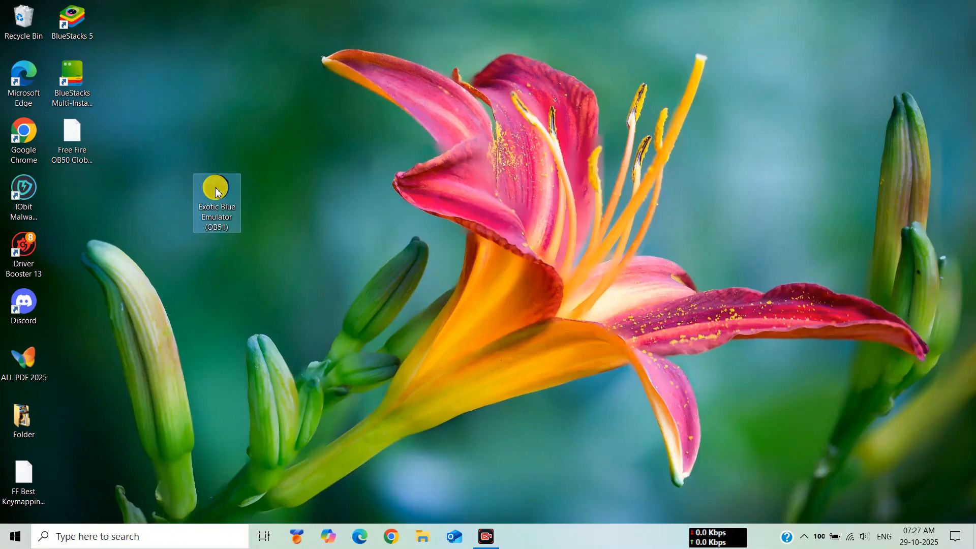
Open the Exotic Blue Emulator (OB51) archive, accept its terms, and extract it to the Desktop.
double_click(217, 201)
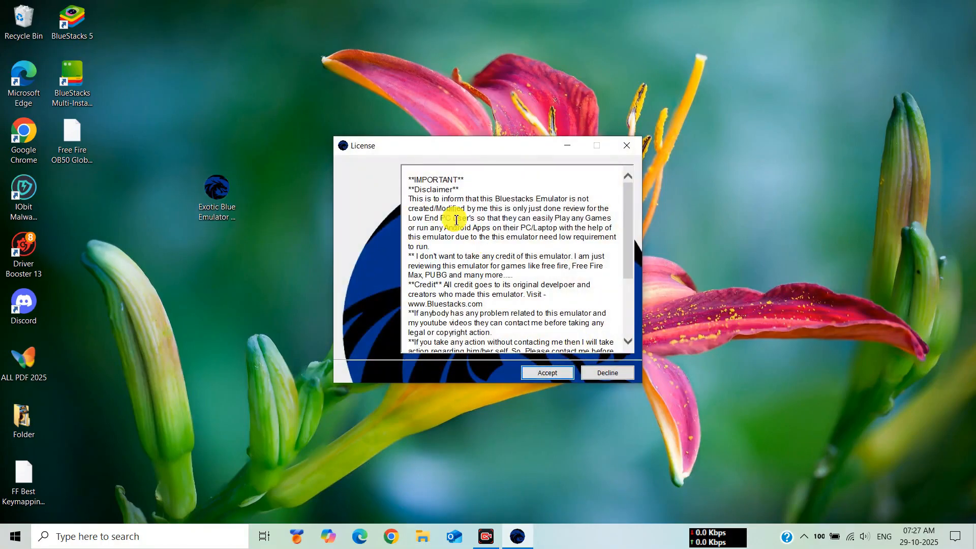
click(546, 372)
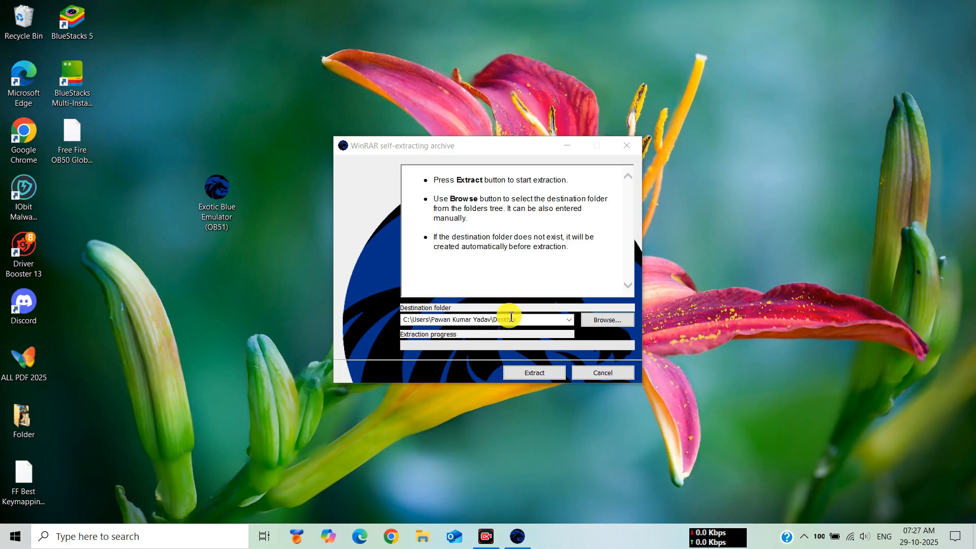
click(606, 319)
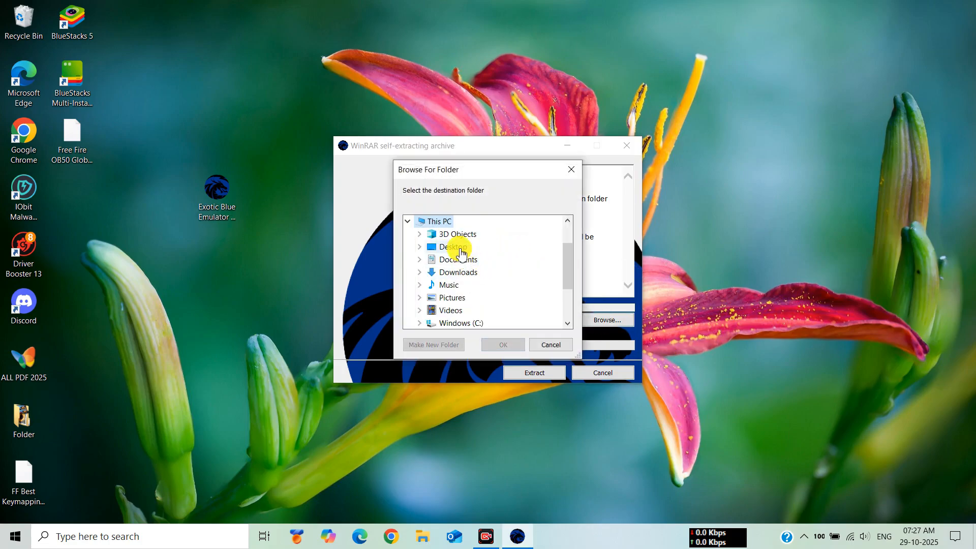
click(502, 344)
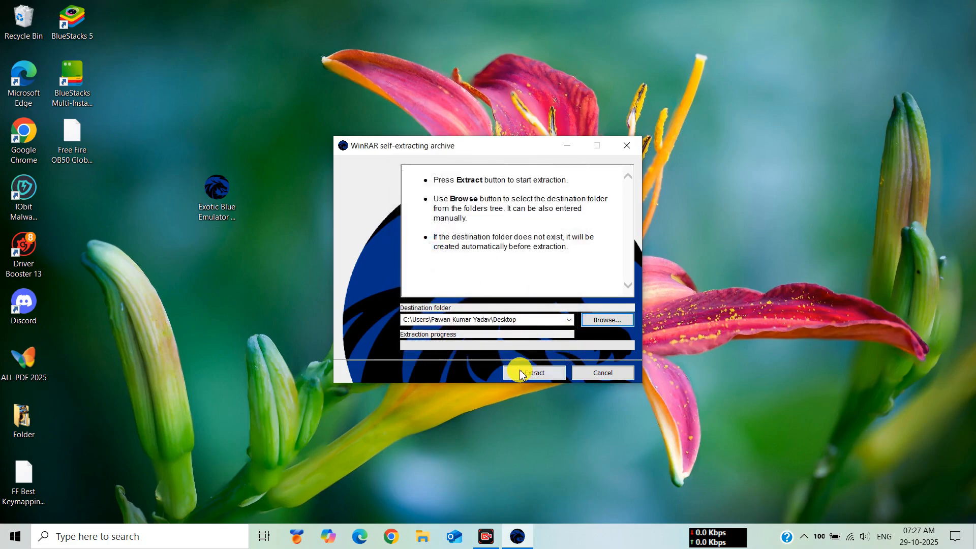
click(532, 372)
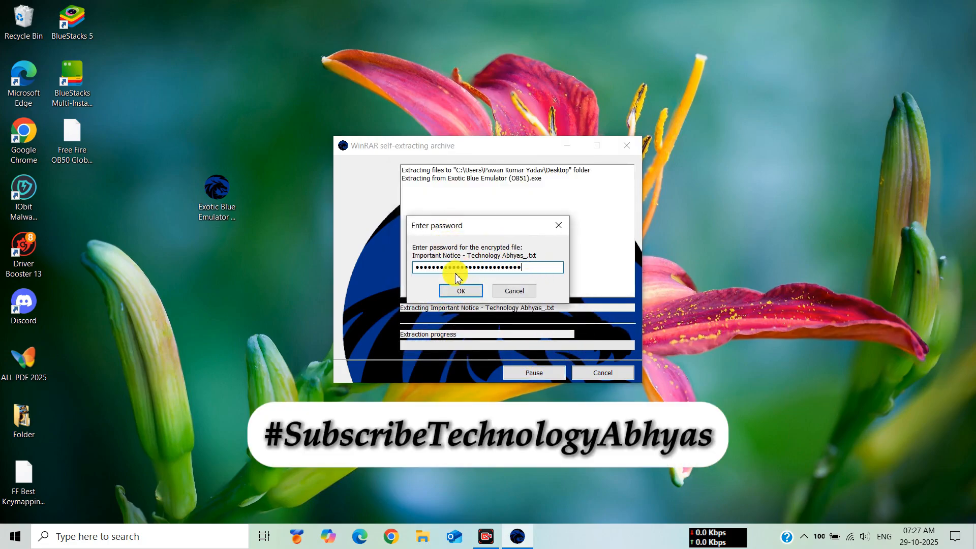
Confirm the archive password and let extraction finish, leaving the emulator folder and Important Notice file.
click(460, 291)
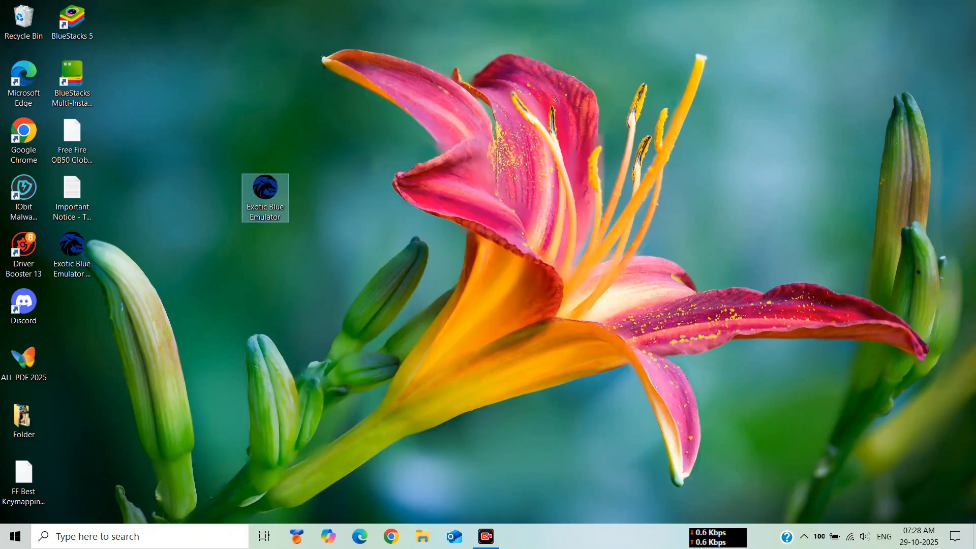
click(401, 363)
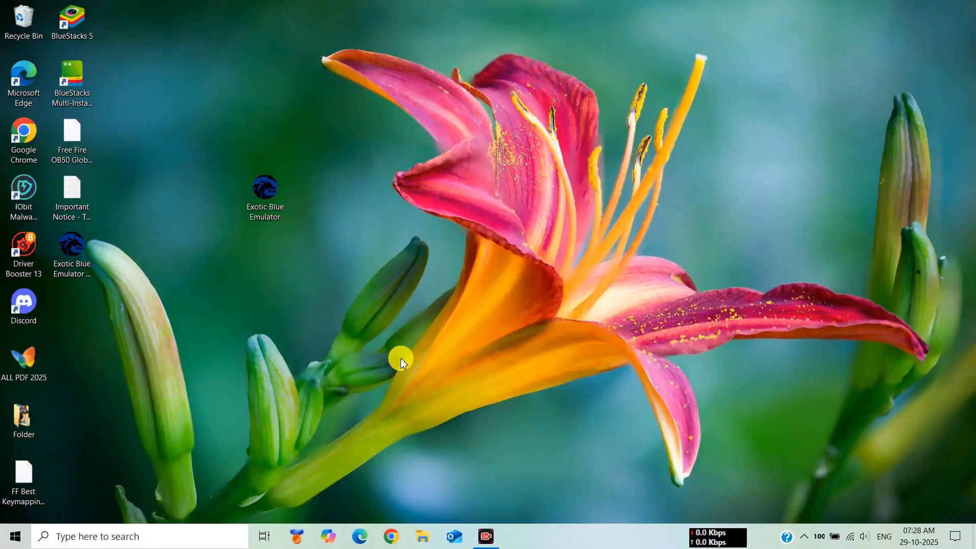
Run the emulator installer with its BlueStacks data folder on drive C: and install.
double_click(265, 189)
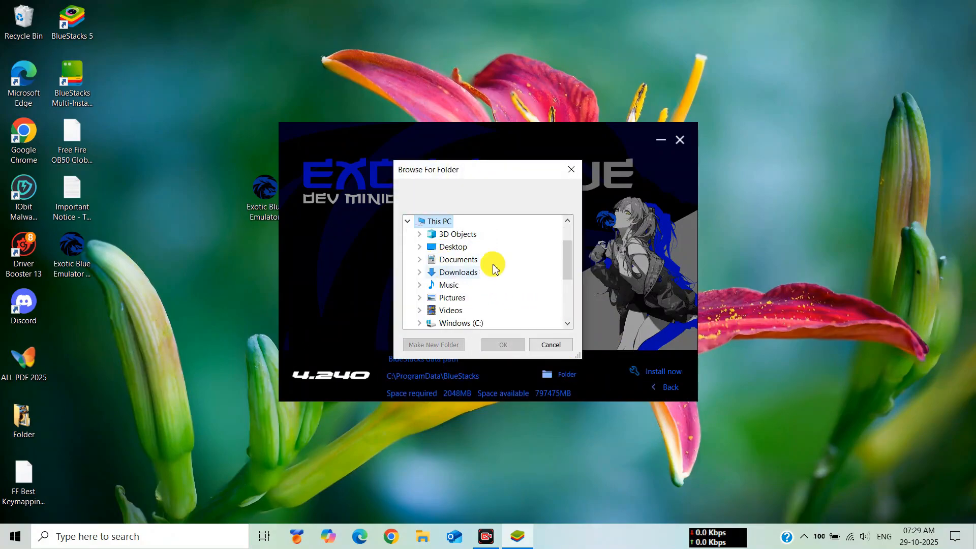
click(433, 344)
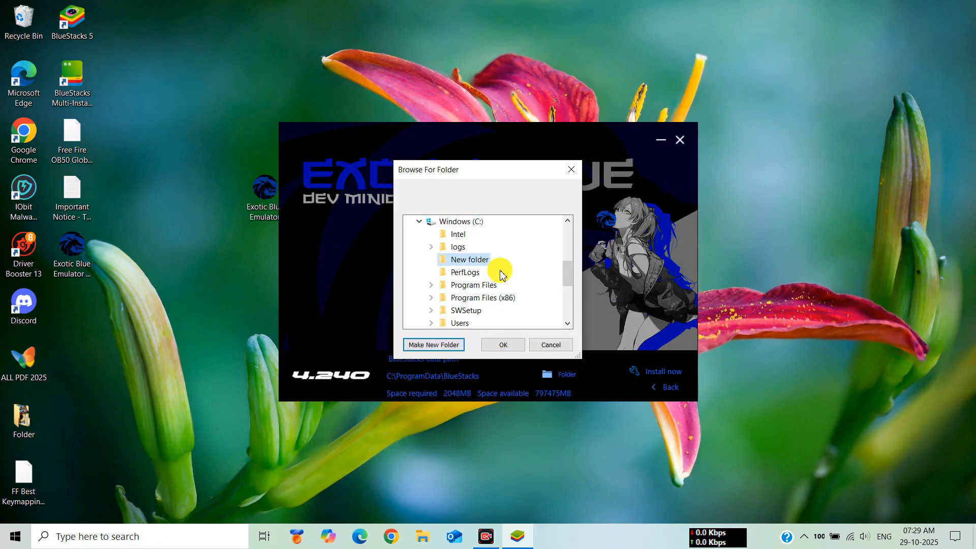
click(501, 344)
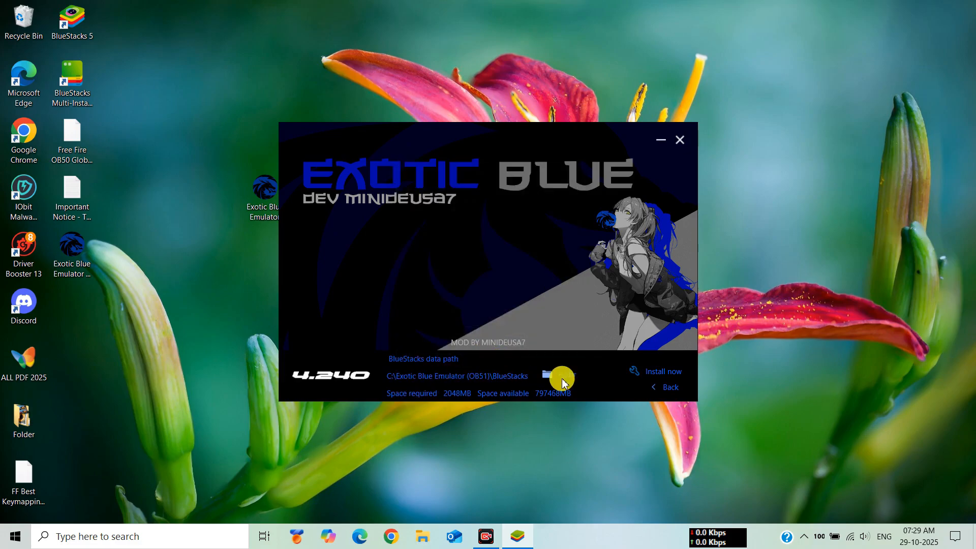
click(662, 371)
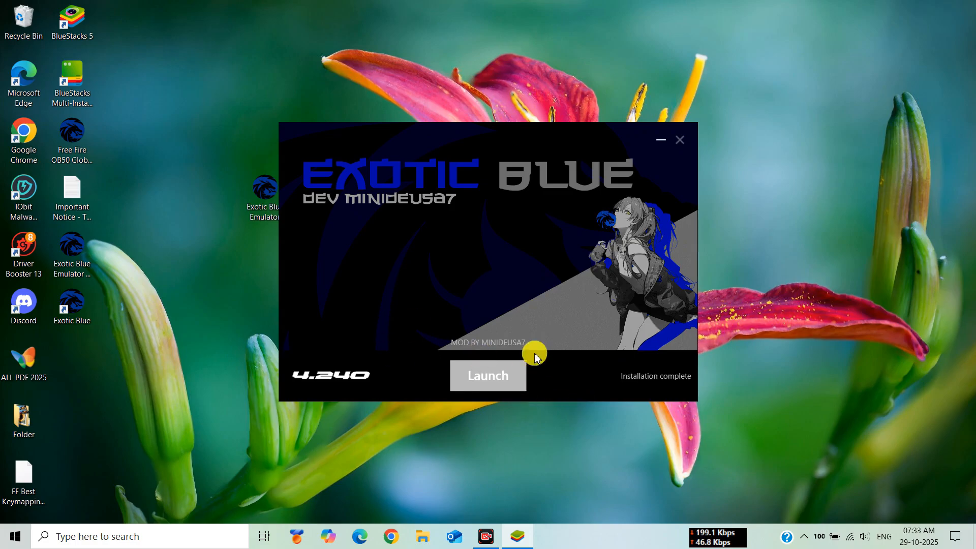
Launch Exotic Blue from the installer and its desktop shortcut, letting Free Fire and Facebook install.
click(679, 139)
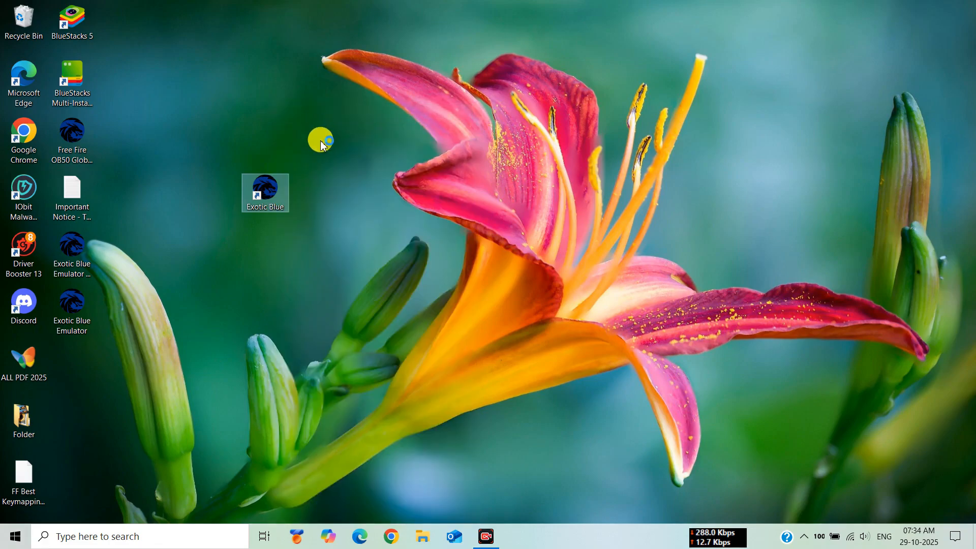
double_click(264, 189)
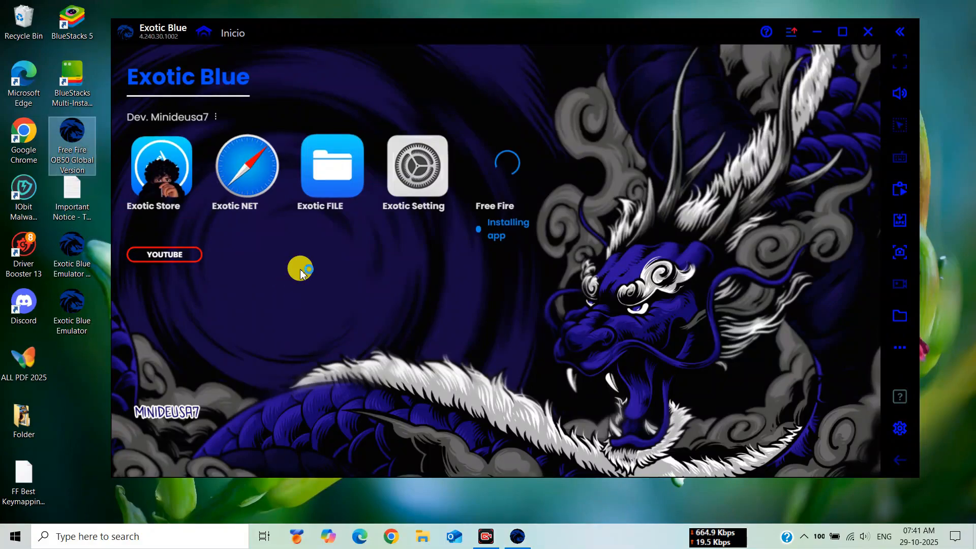
mouse_move(463, 294)
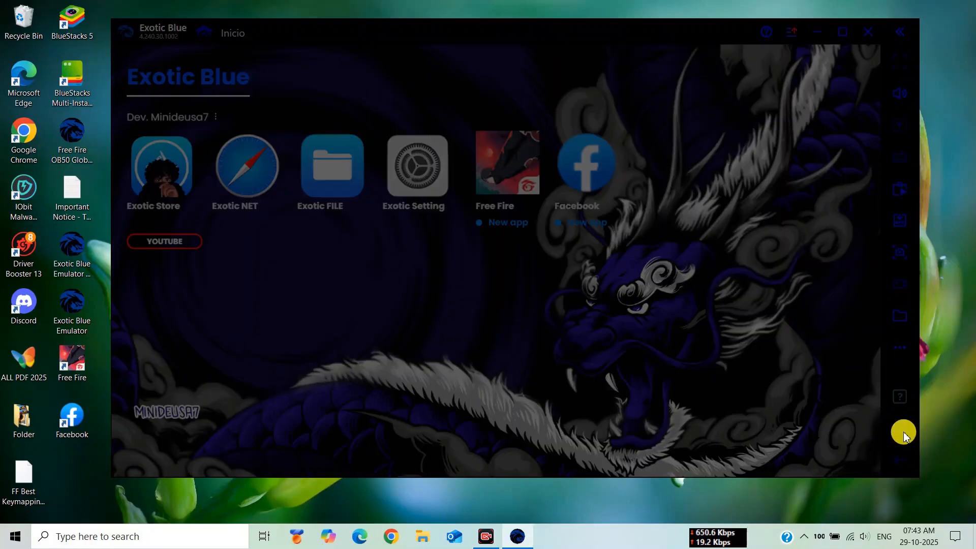
In Engine Exotic, set RAM to Medio (2 GB), enable high frame rates, and set FPS to 320.
click(899, 427)
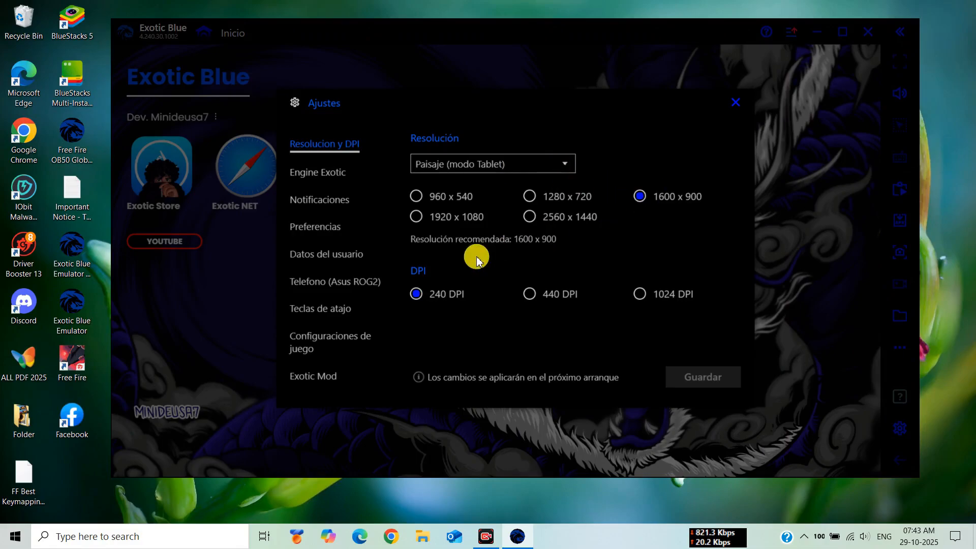
click(317, 172)
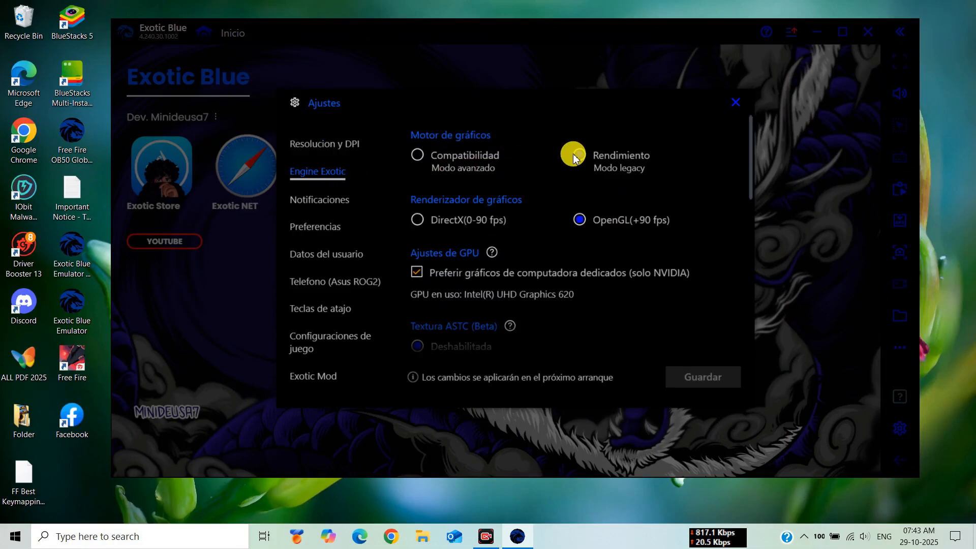
scroll(down, 3)
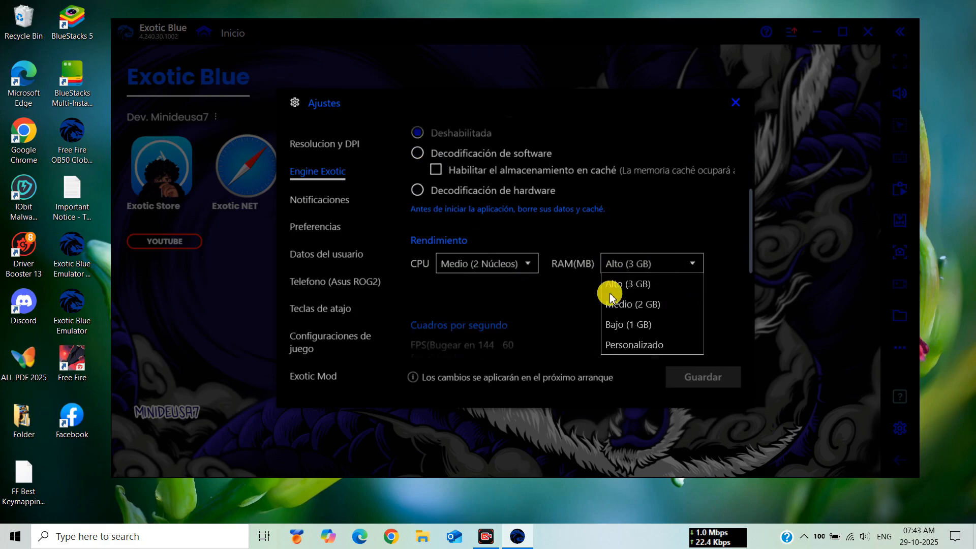
click(633, 304)
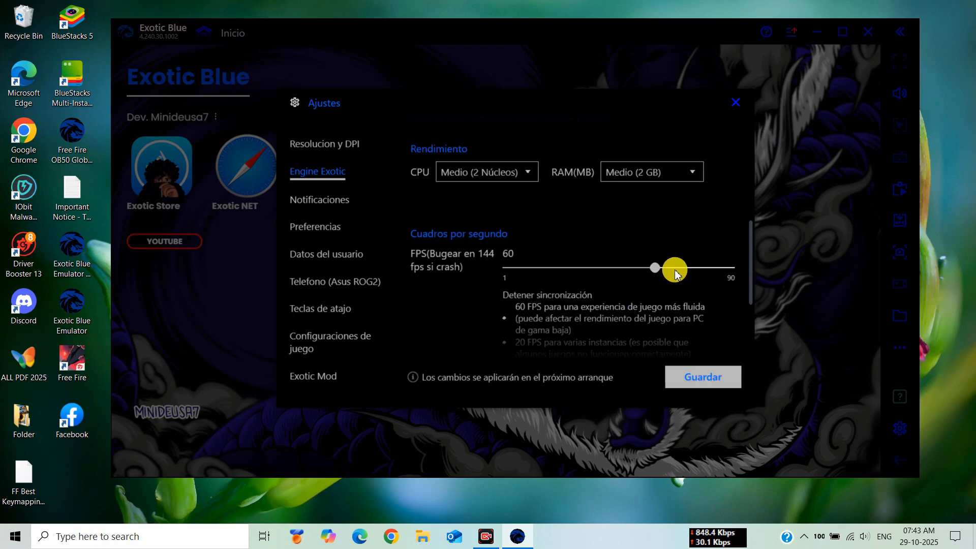
scroll(down, 3)
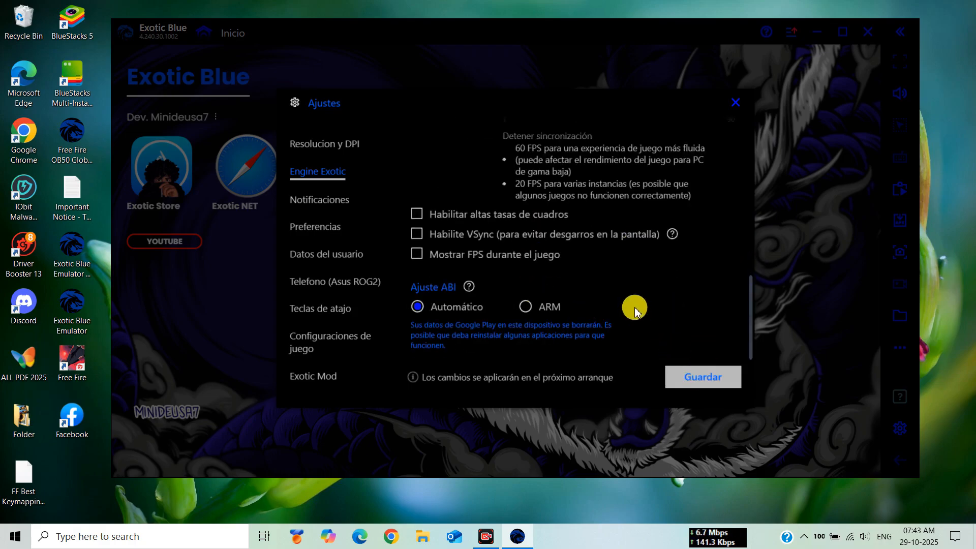
click(415, 213)
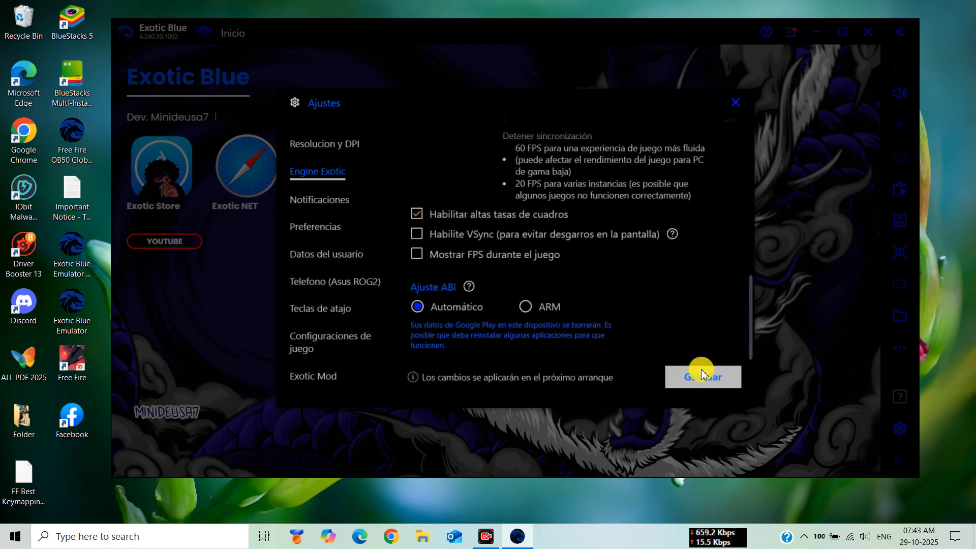
click(702, 377)
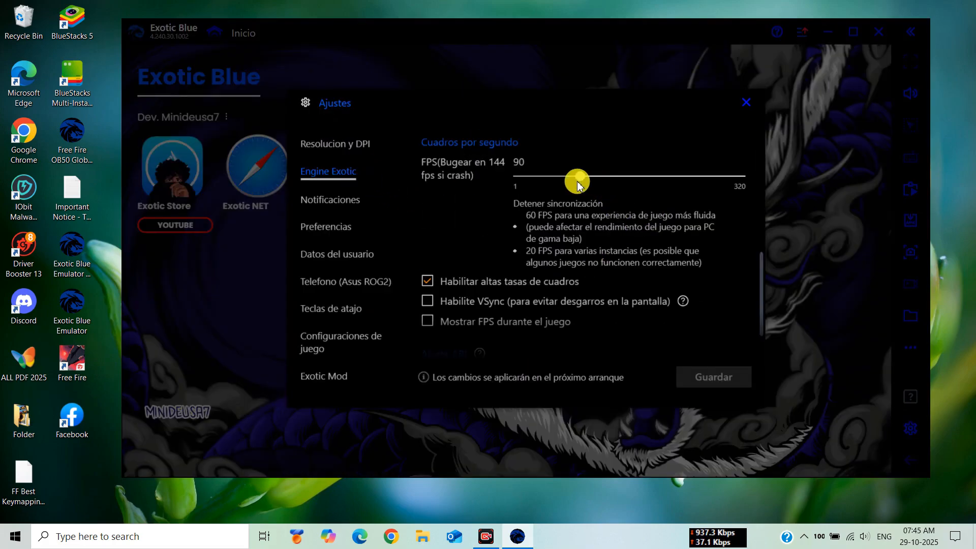
drag(576, 180, 738, 175)
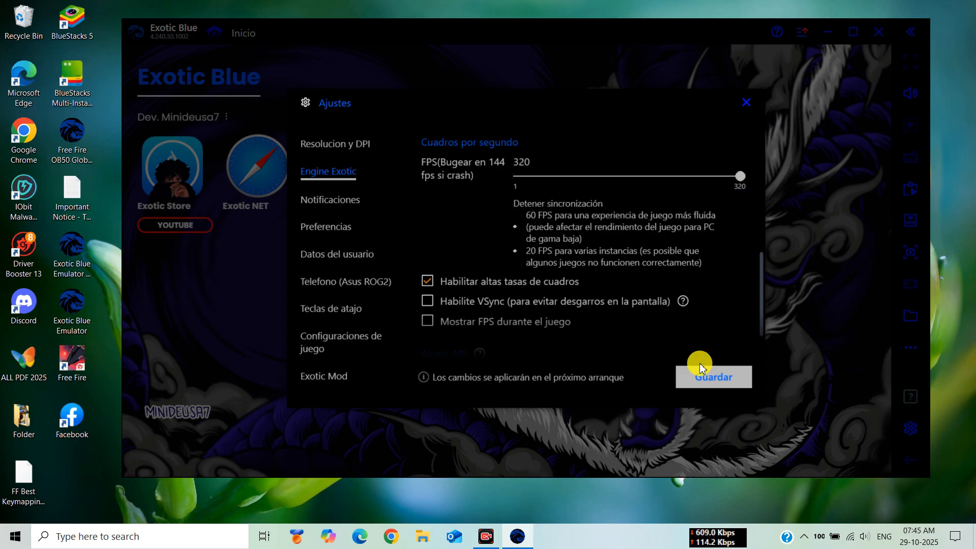
click(330, 199)
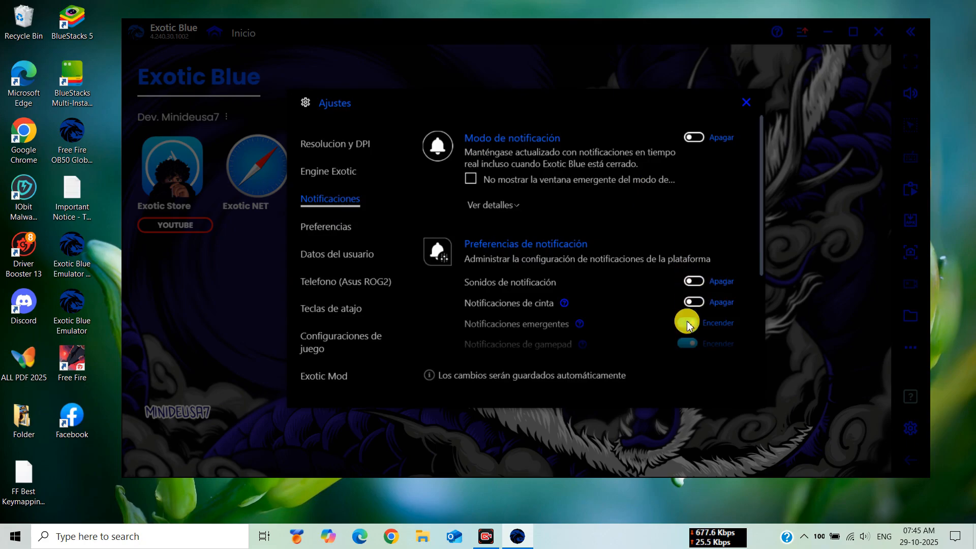
Choose the Asus ROG 2 predefined profile in the Telefono settings.
scroll(down, 3)
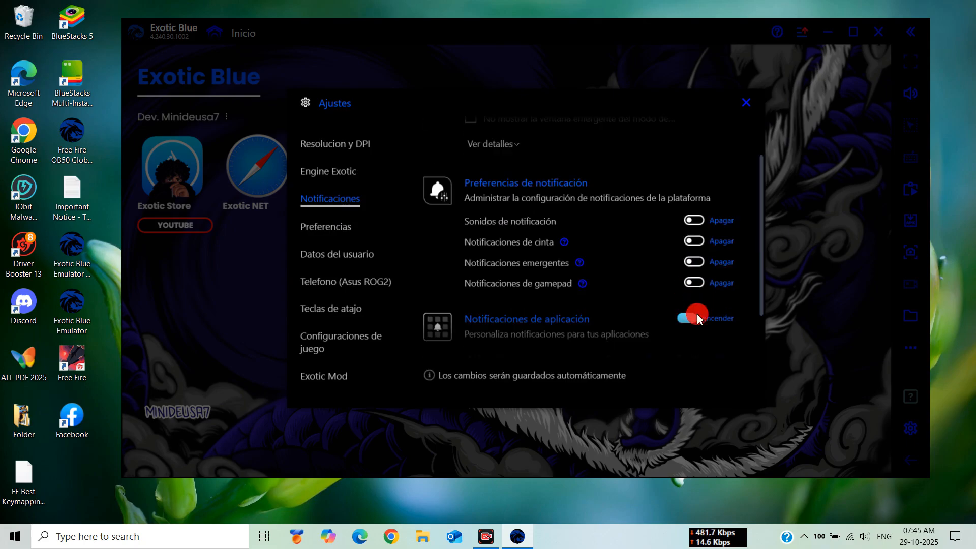
click(324, 225)
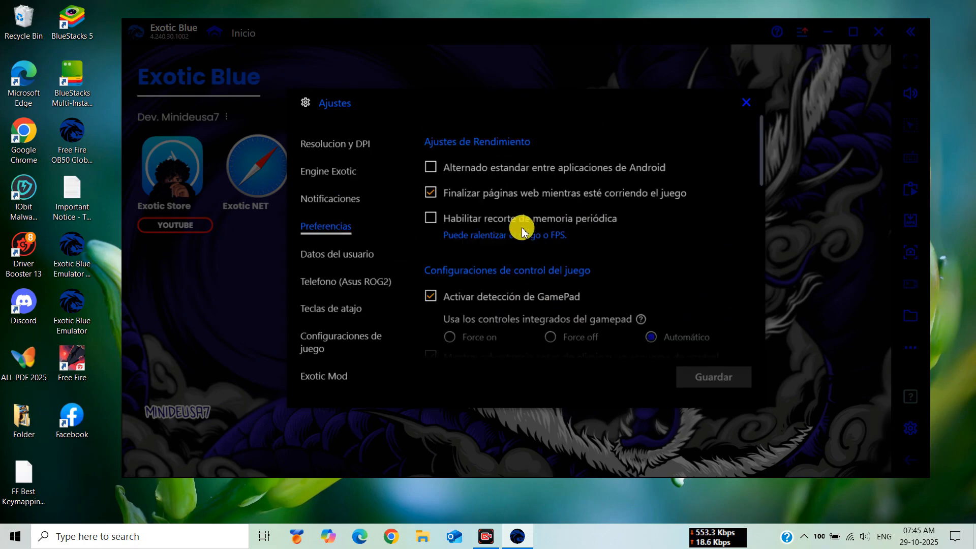
scroll(down, 3)
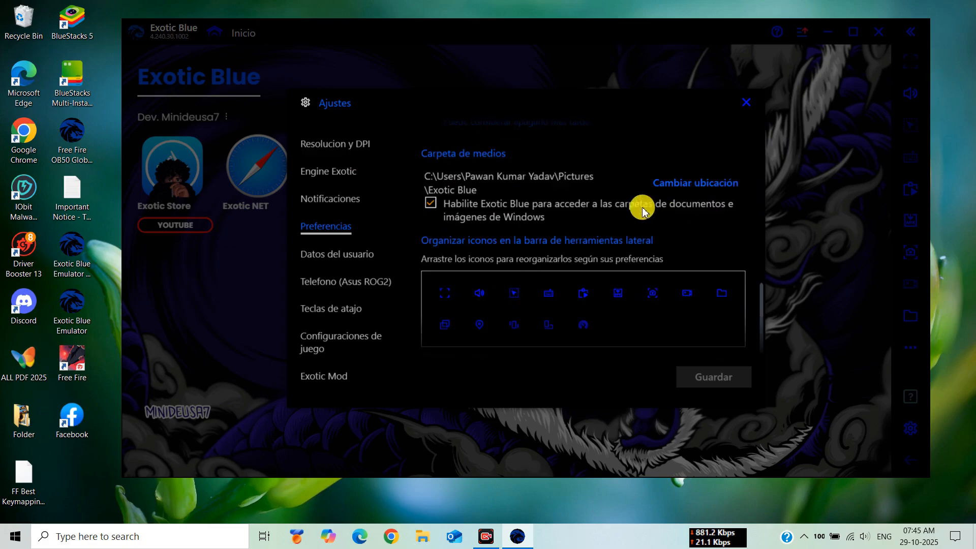
click(336, 253)
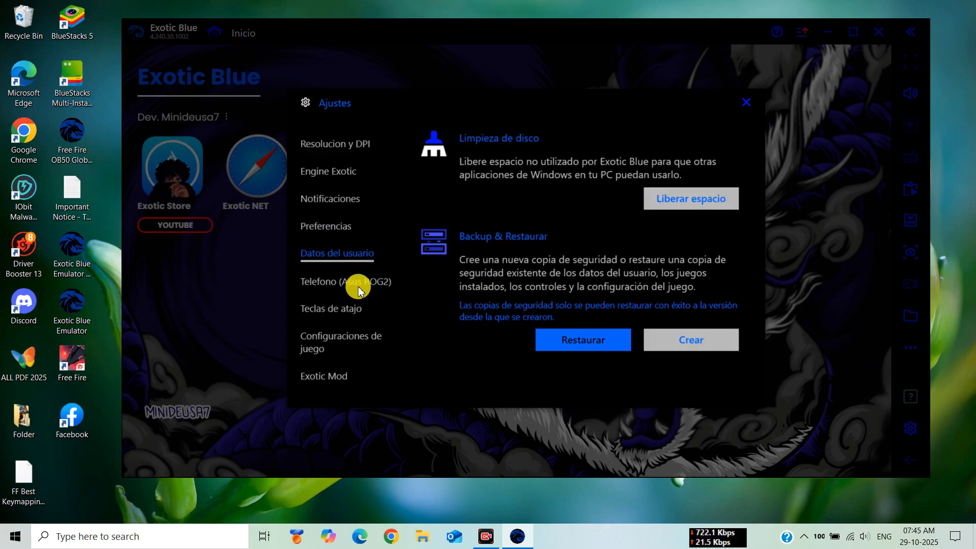
click(346, 281)
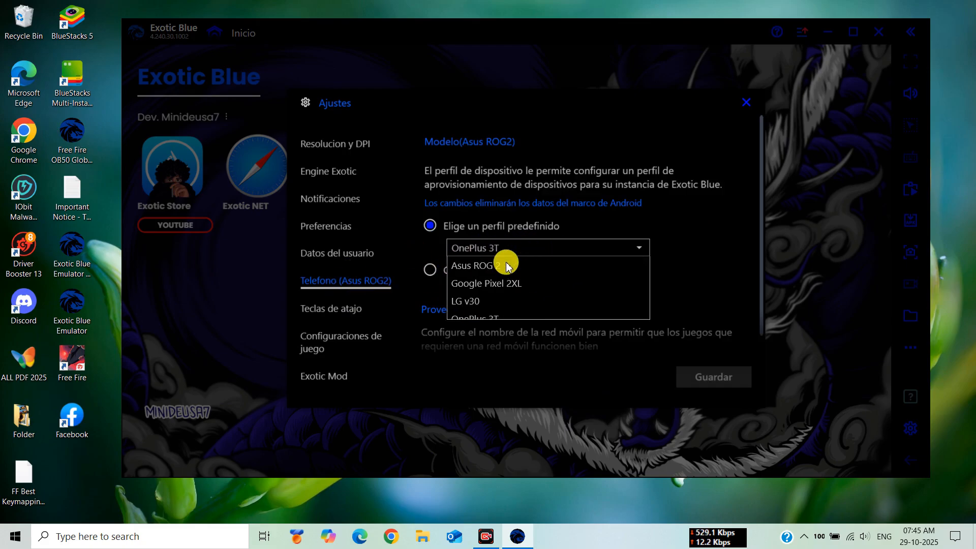
click(474, 266)
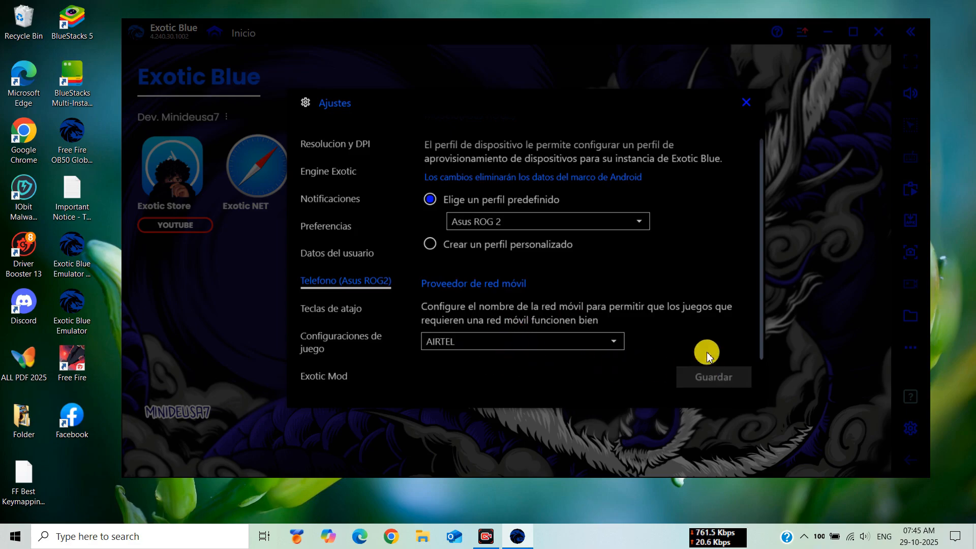
Clear the window, system, Android and misc bindings in Teclas de atajo.
click(330, 308)
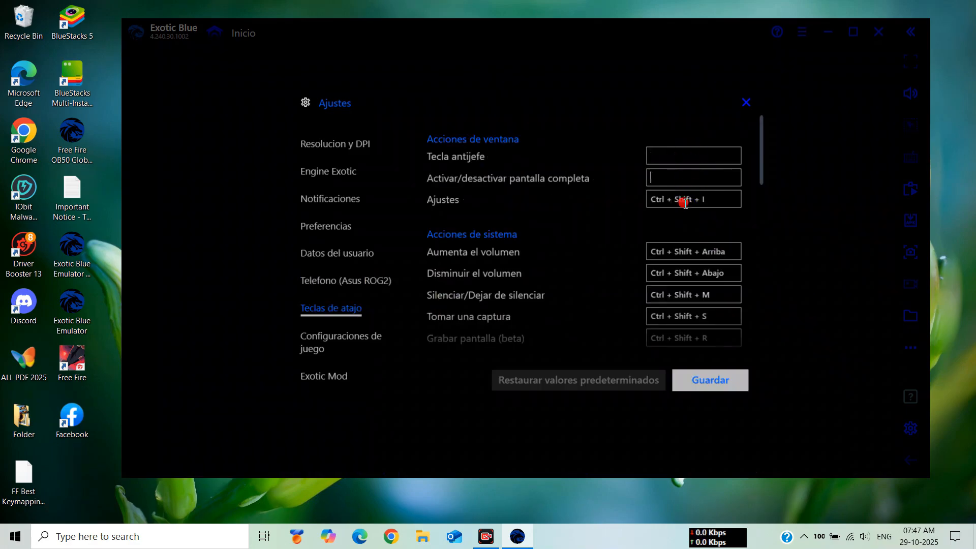
scroll(down, 3)
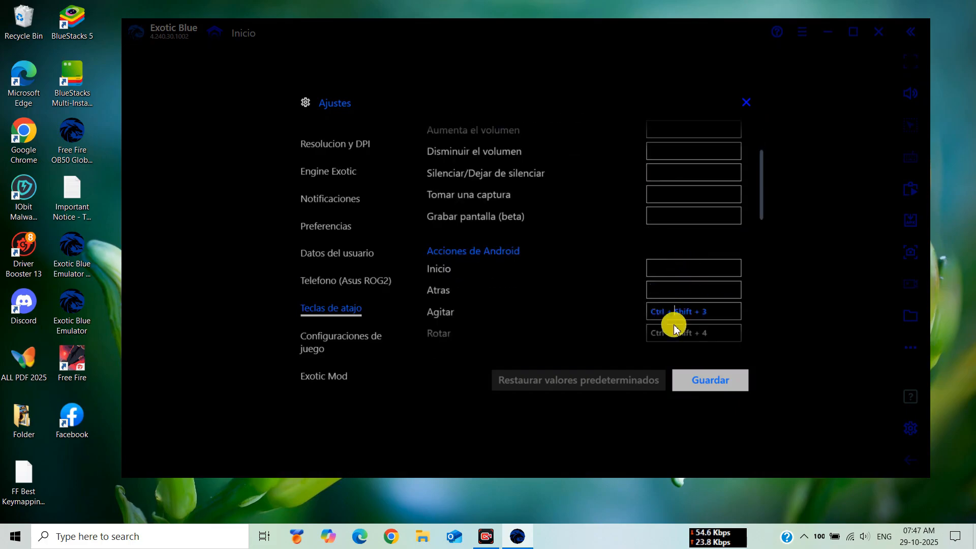
scroll(down, 3)
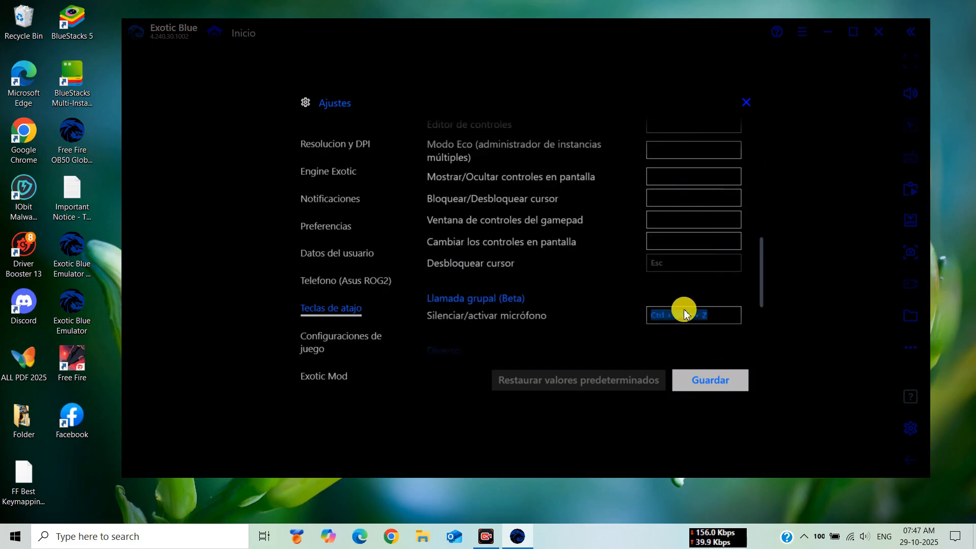
scroll(down, 3)
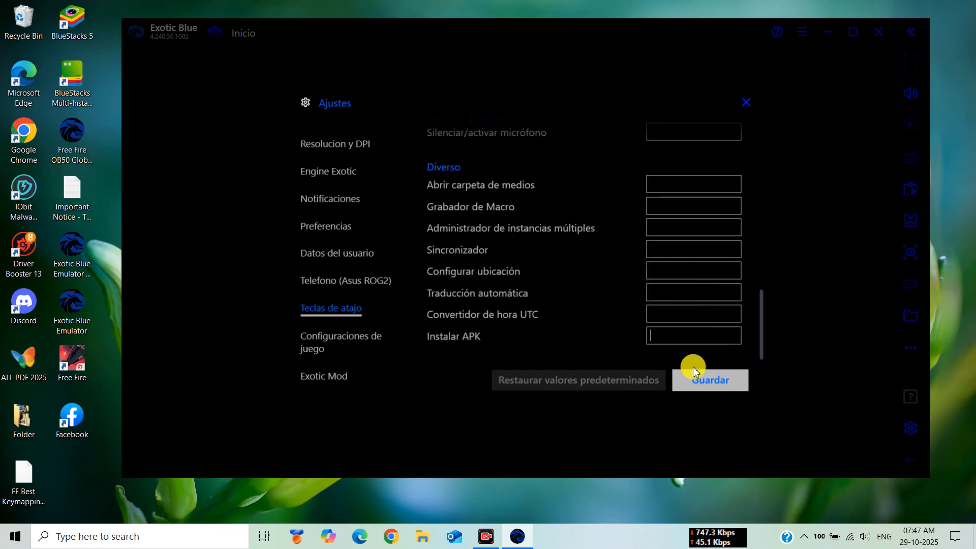
Select the white arrow cursor in game settings, then check Exotic Mod for updates.
click(340, 340)
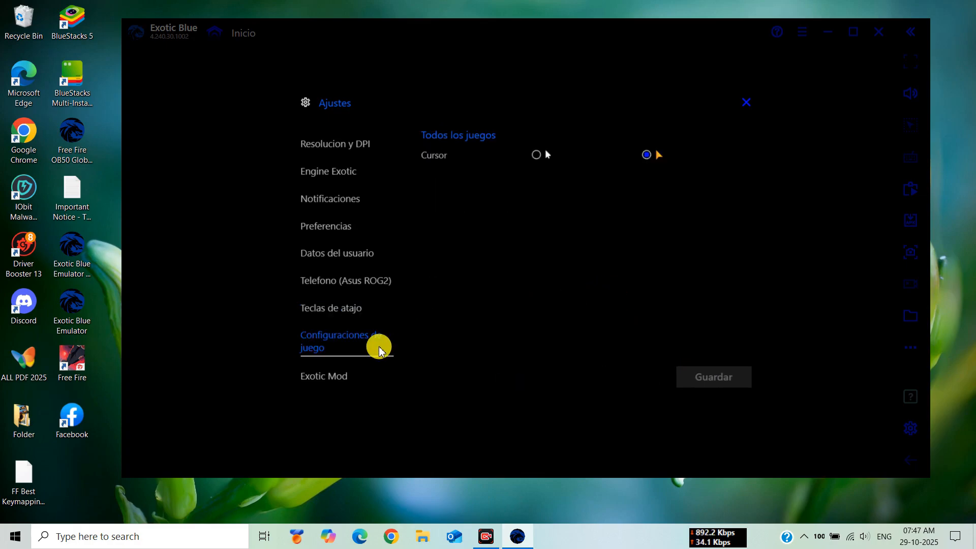
click(535, 155)
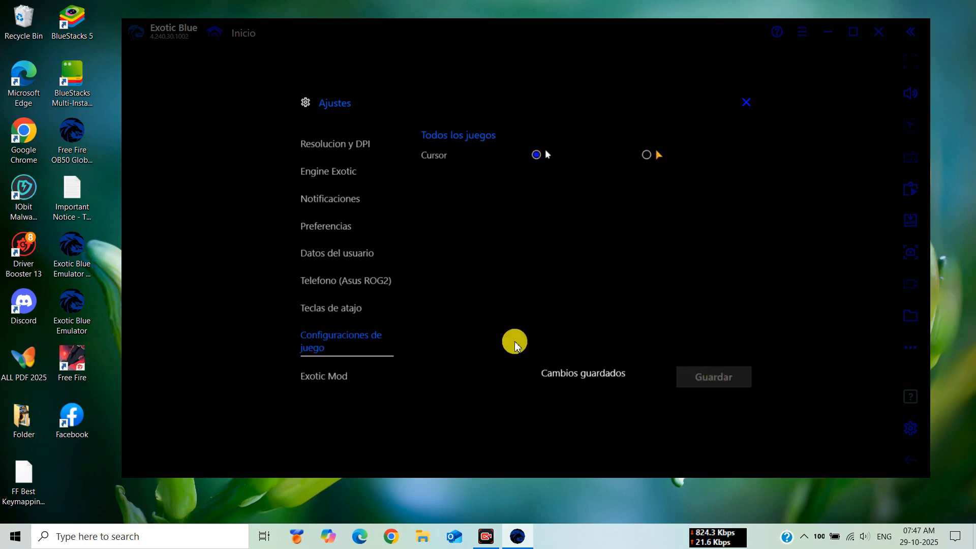
click(324, 375)
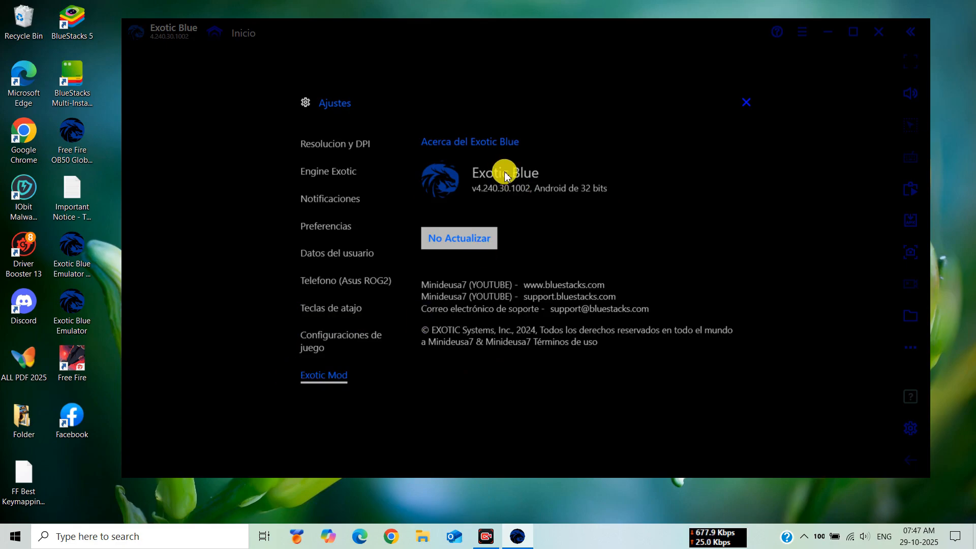
click(457, 237)
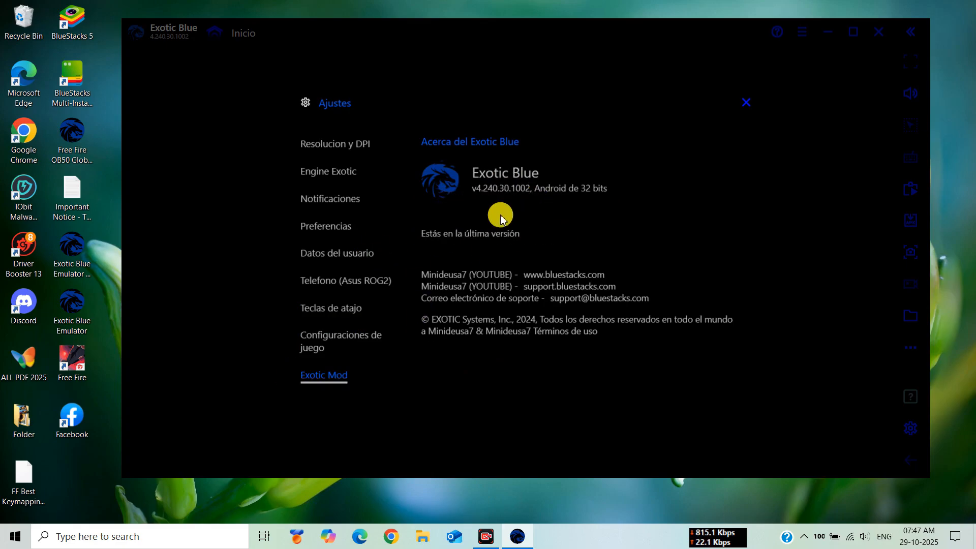
mouse_move(639, 271)
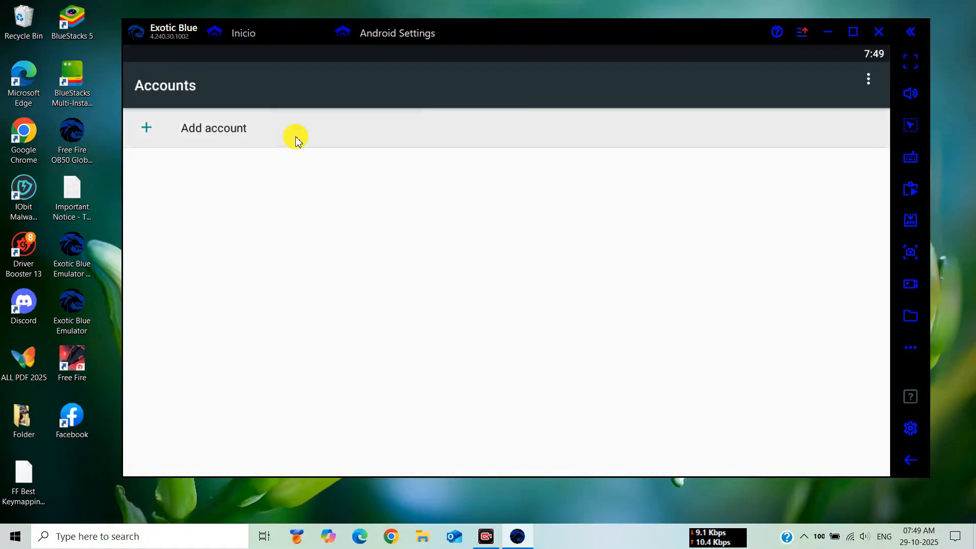
click(213, 127)
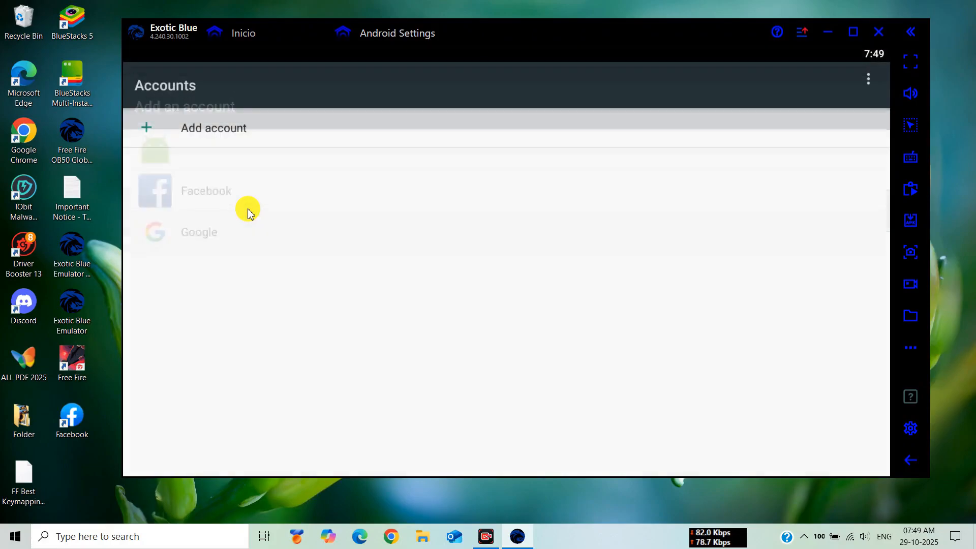
click(213, 128)
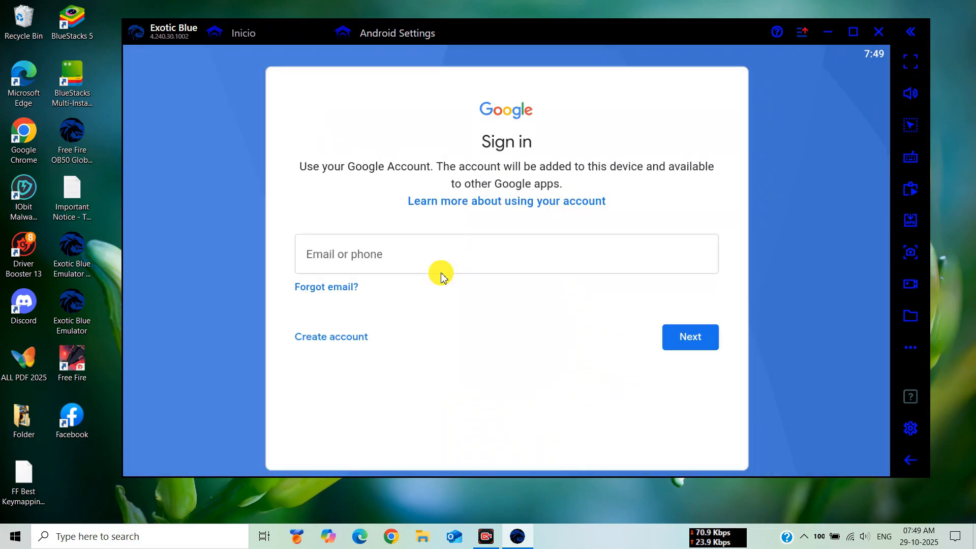
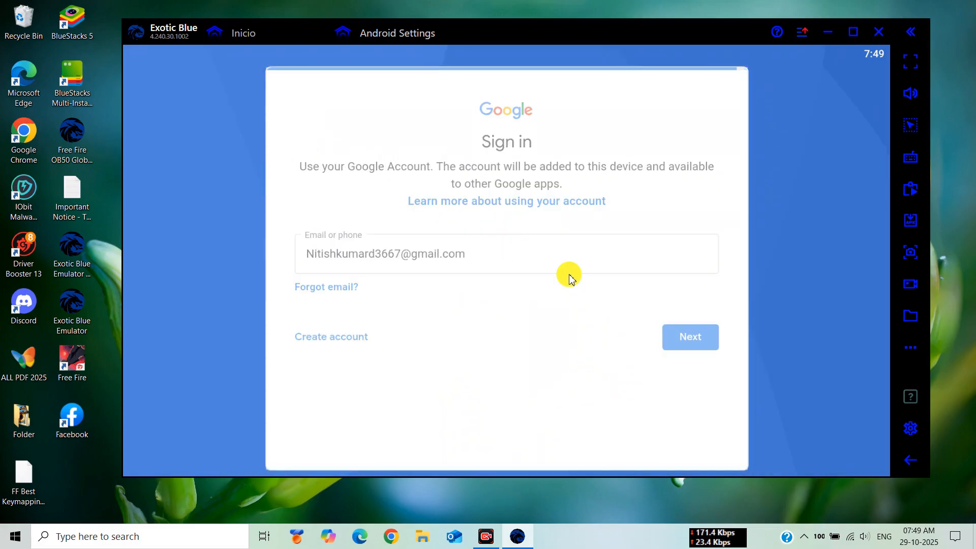
click(690, 336)
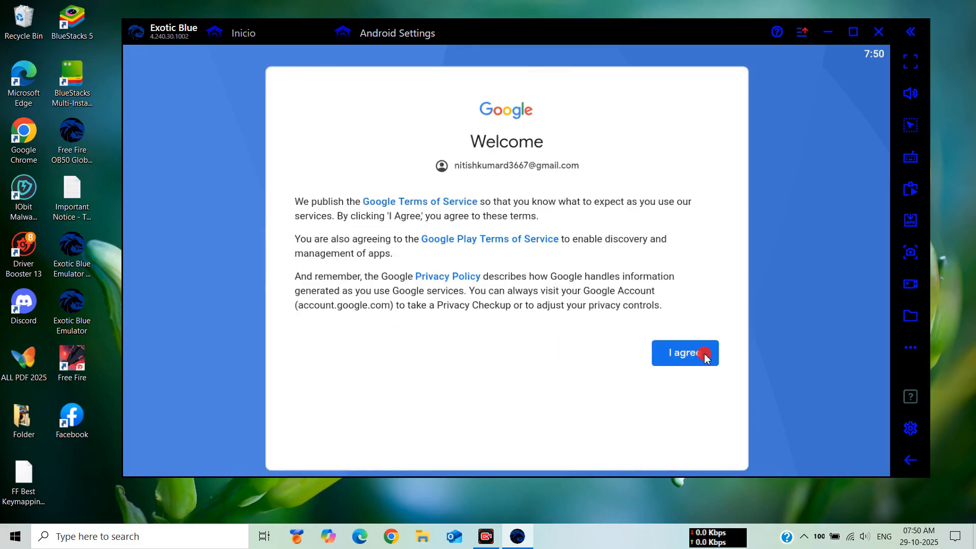
click(684, 352)
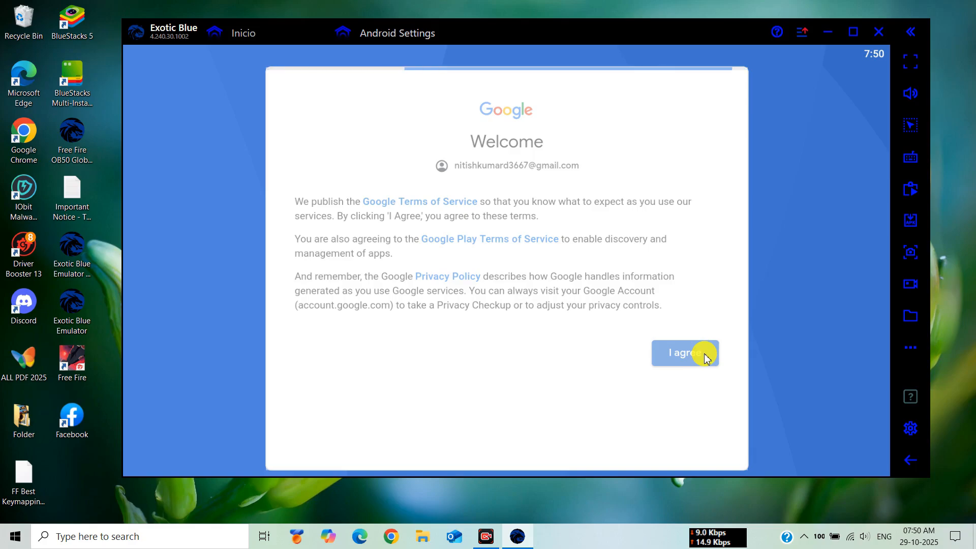
click(684, 352)
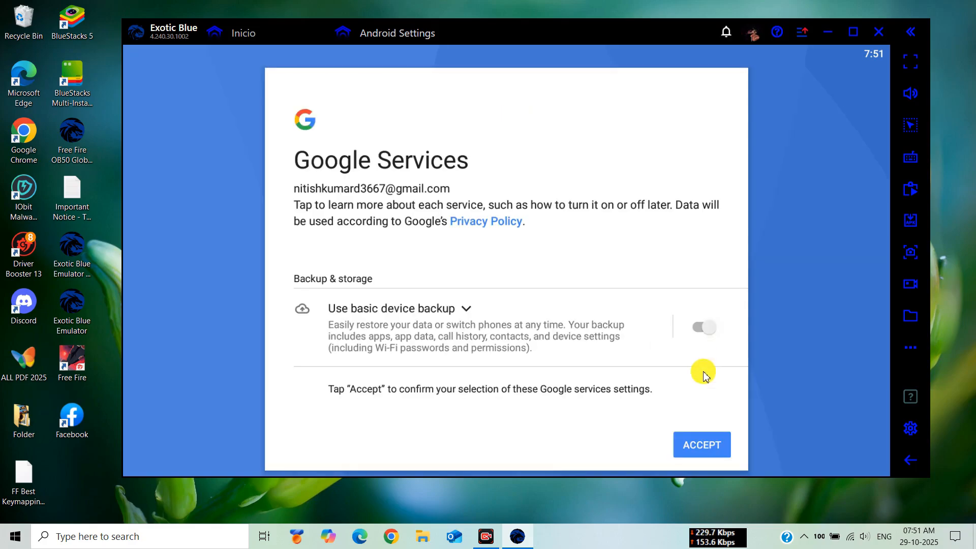
click(701, 444)
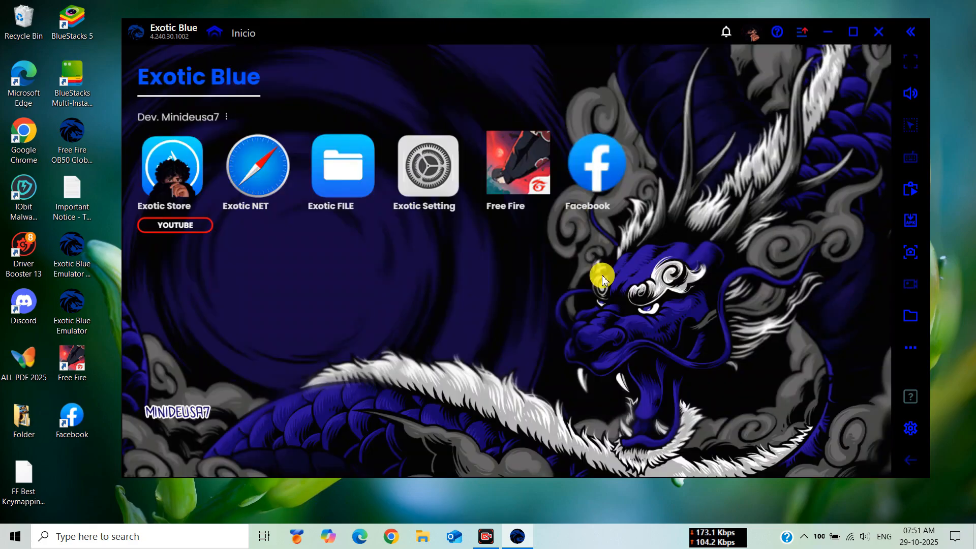
Search 'facebook' in Exotic NET and open the Facebook Log In or Sign Up page.
click(257, 164)
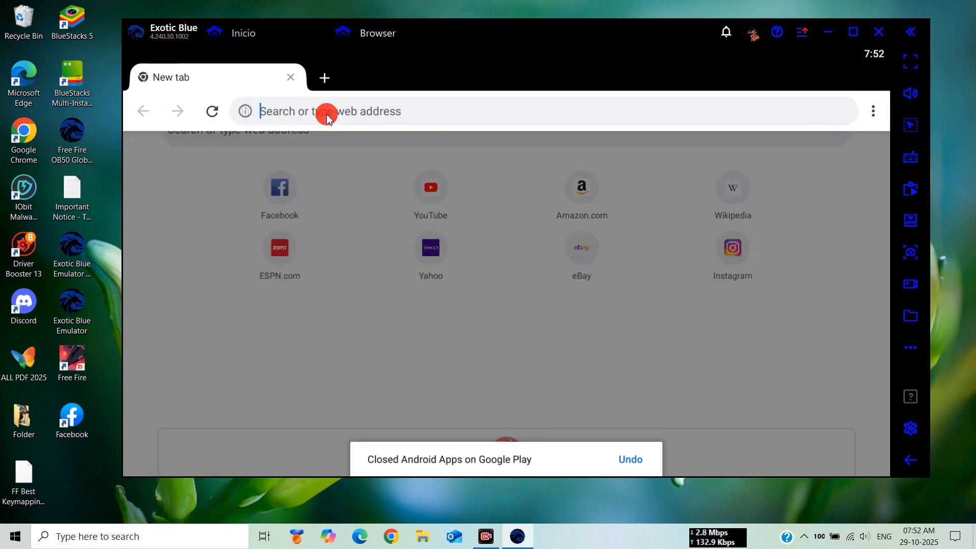
text(facebook loginh)
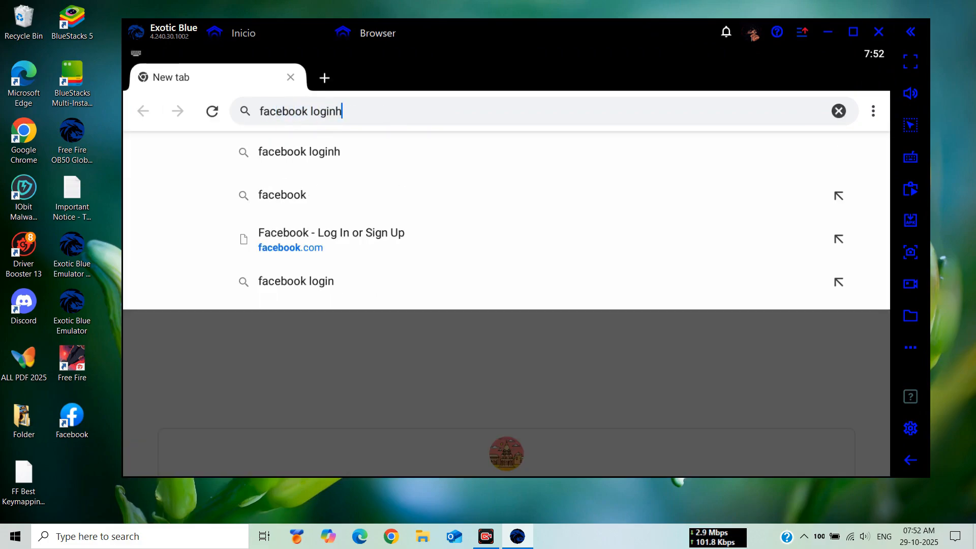
click(296, 281)
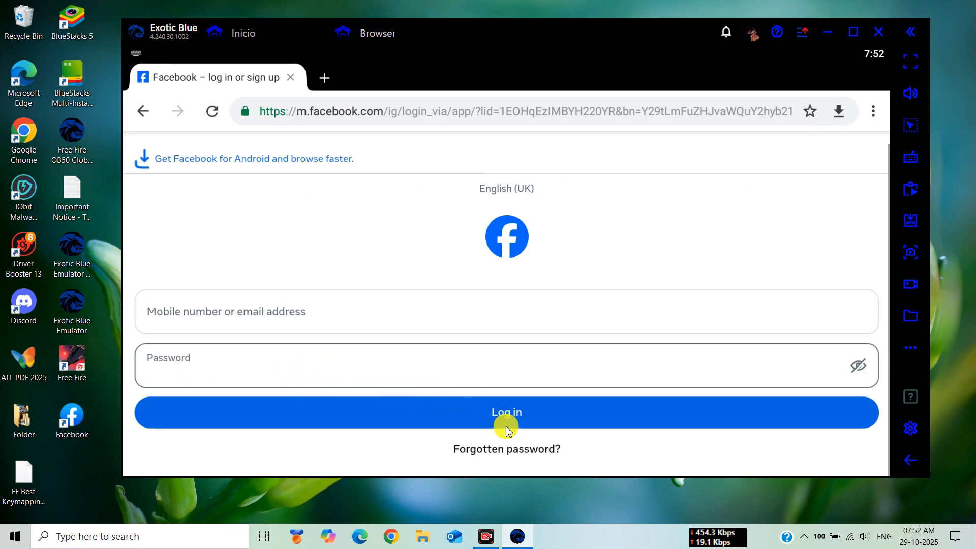
click(213, 33)
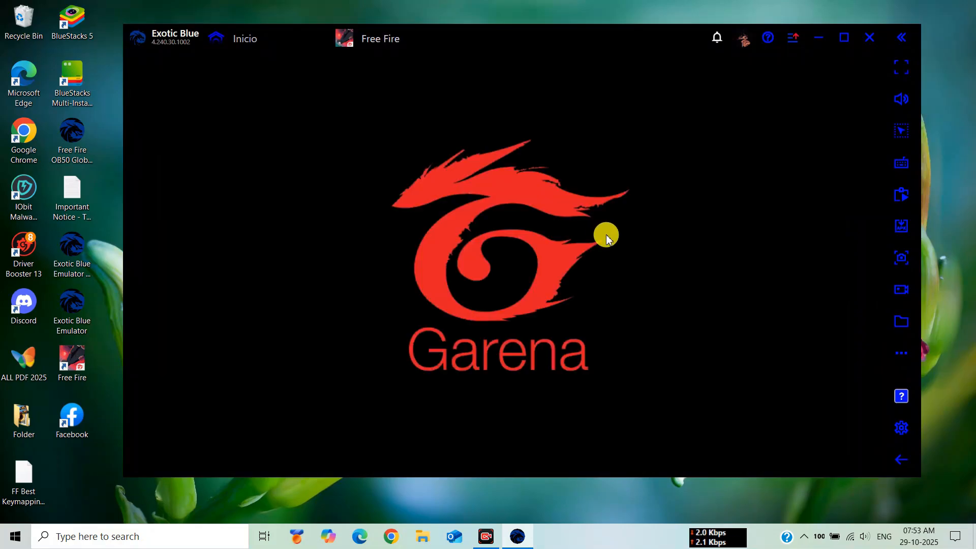
mouse_move(683, 271)
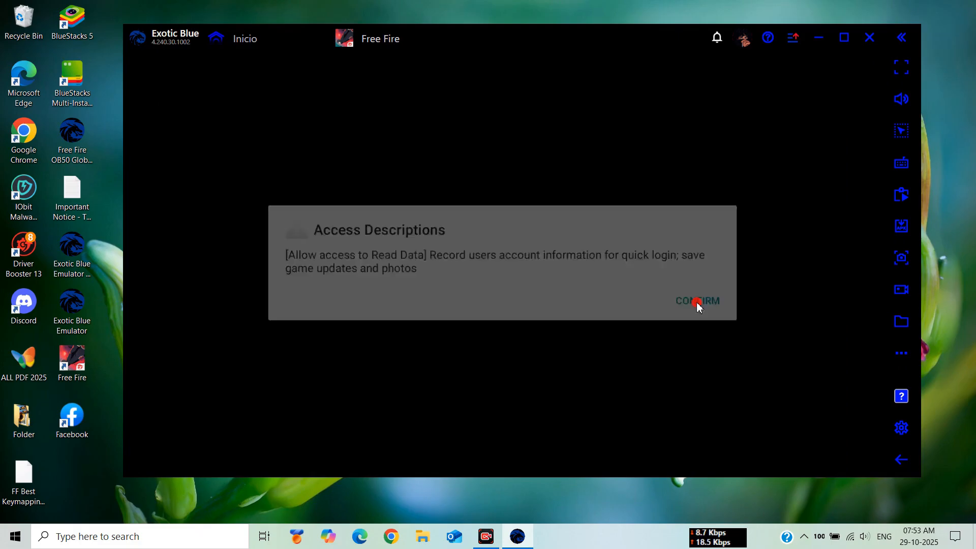
Allow Free Fire storage access, accept its terms, and show more sign-in options.
click(696, 300)
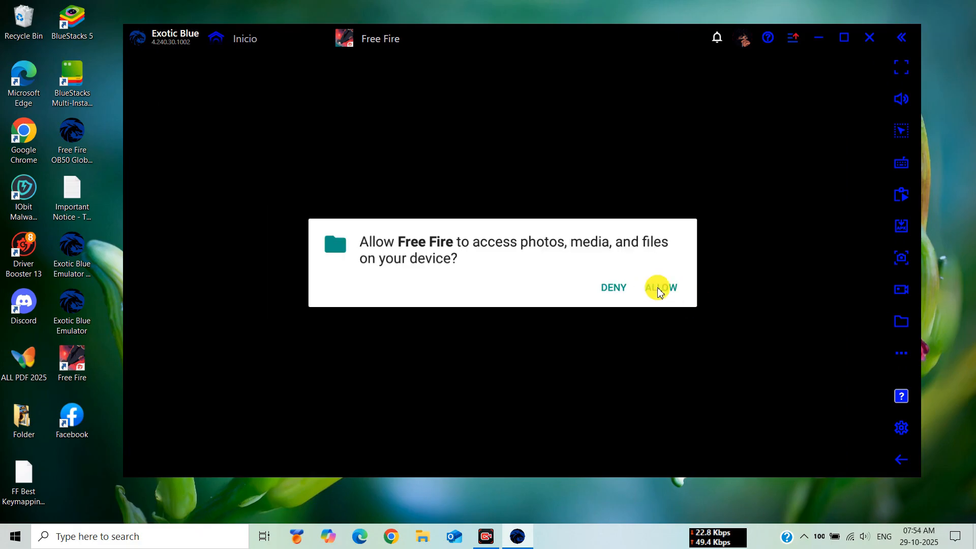
click(661, 286)
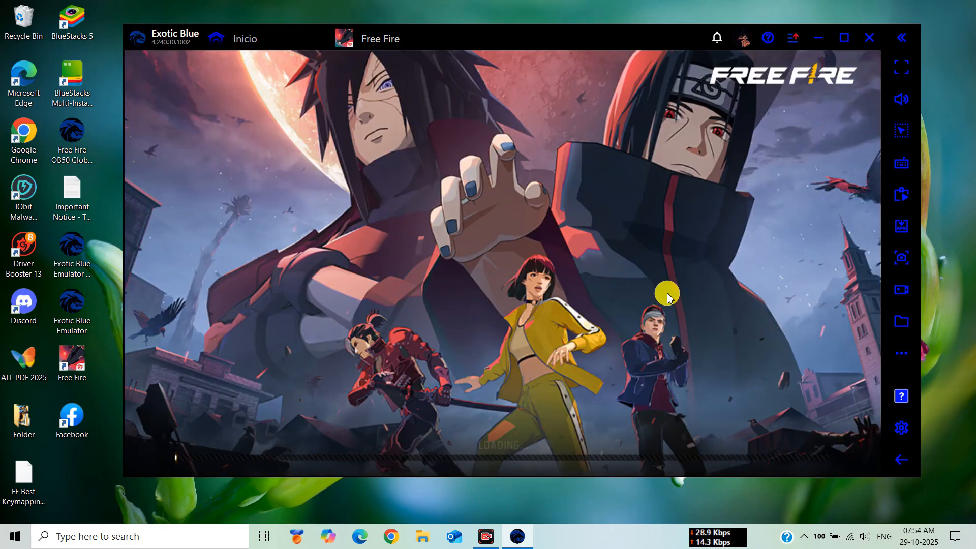
mouse_move(692, 257)
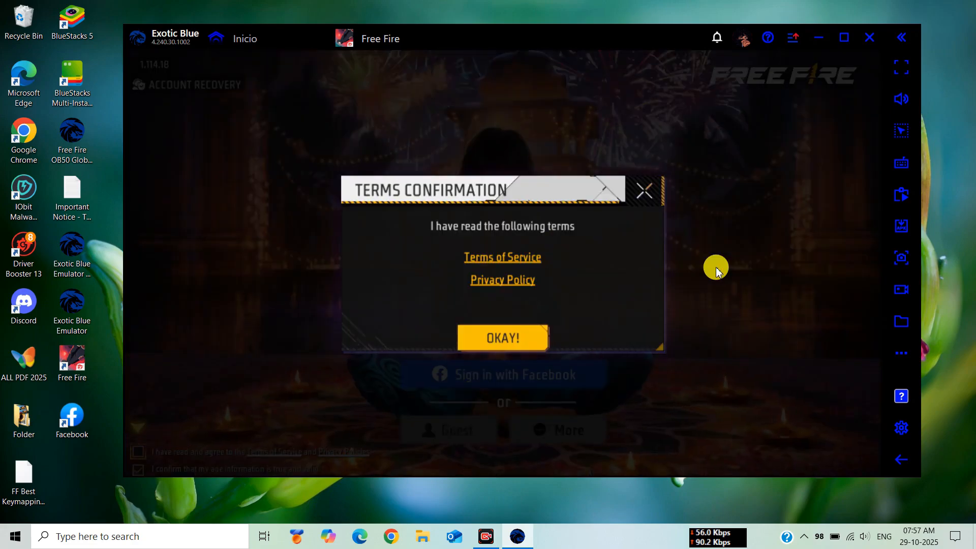
click(502, 337)
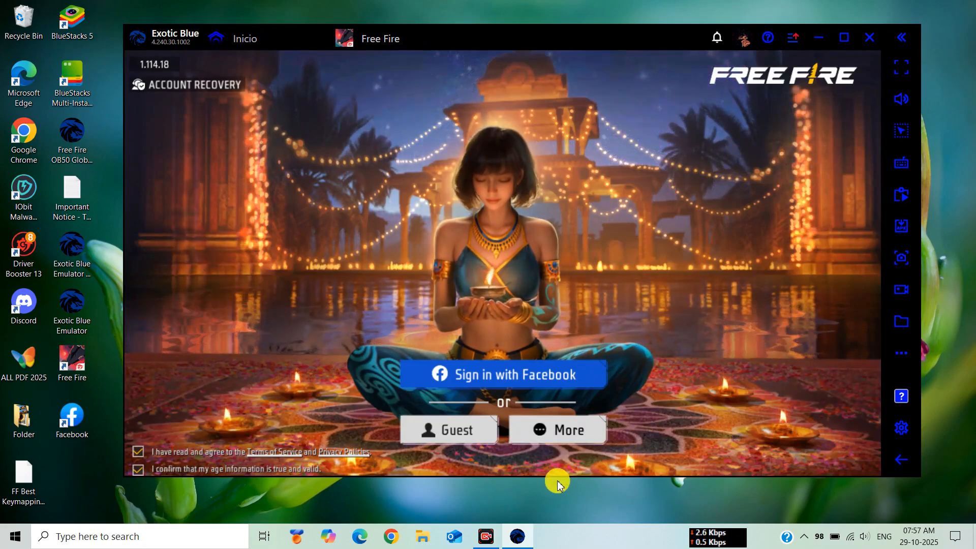
click(556, 430)
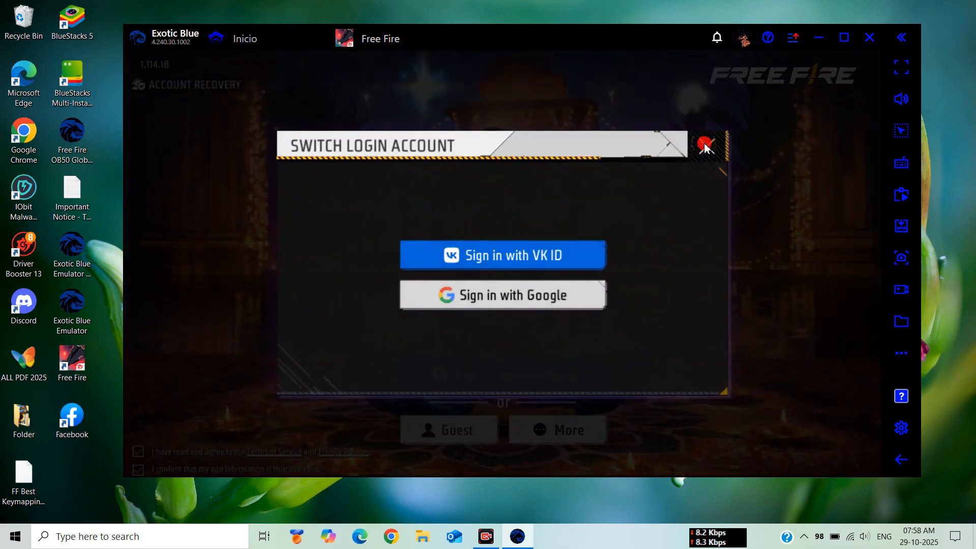